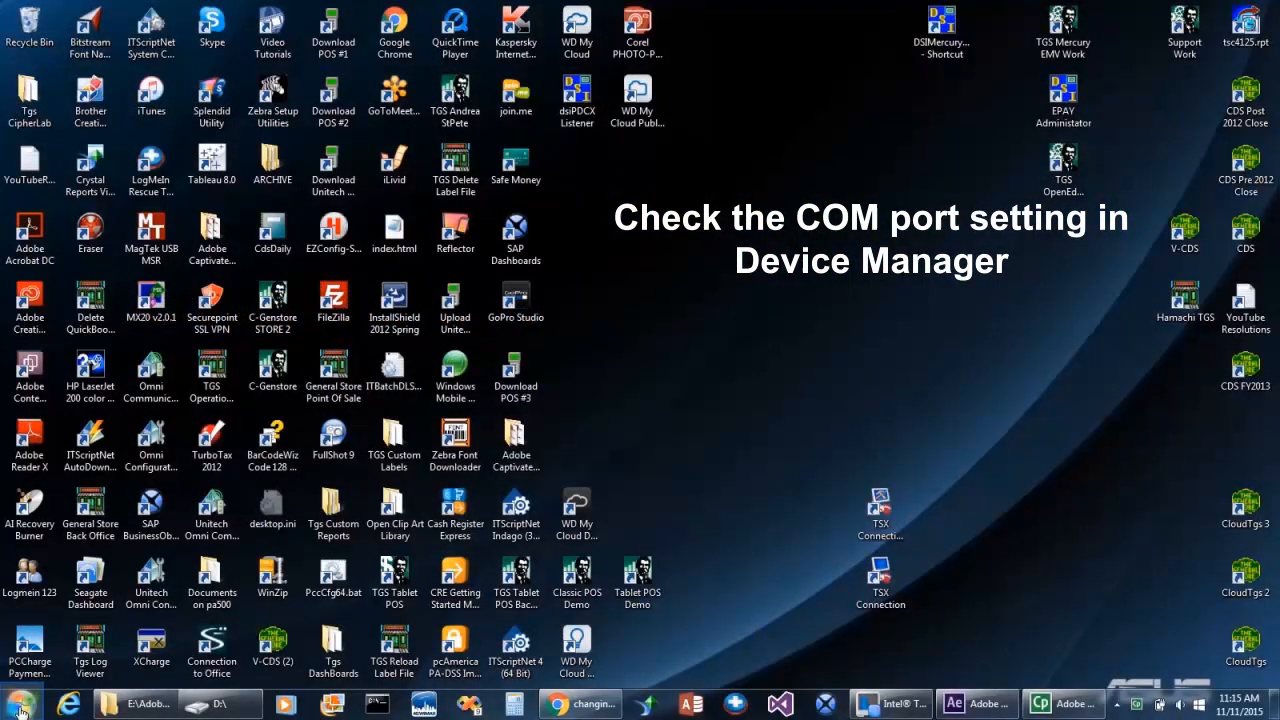
Step: Reach Device Manager from Control Panel and expand Ports (COM & LPT) to find the VX805's COM port
{"action": "left_click", "coordinate": [16, 704]}
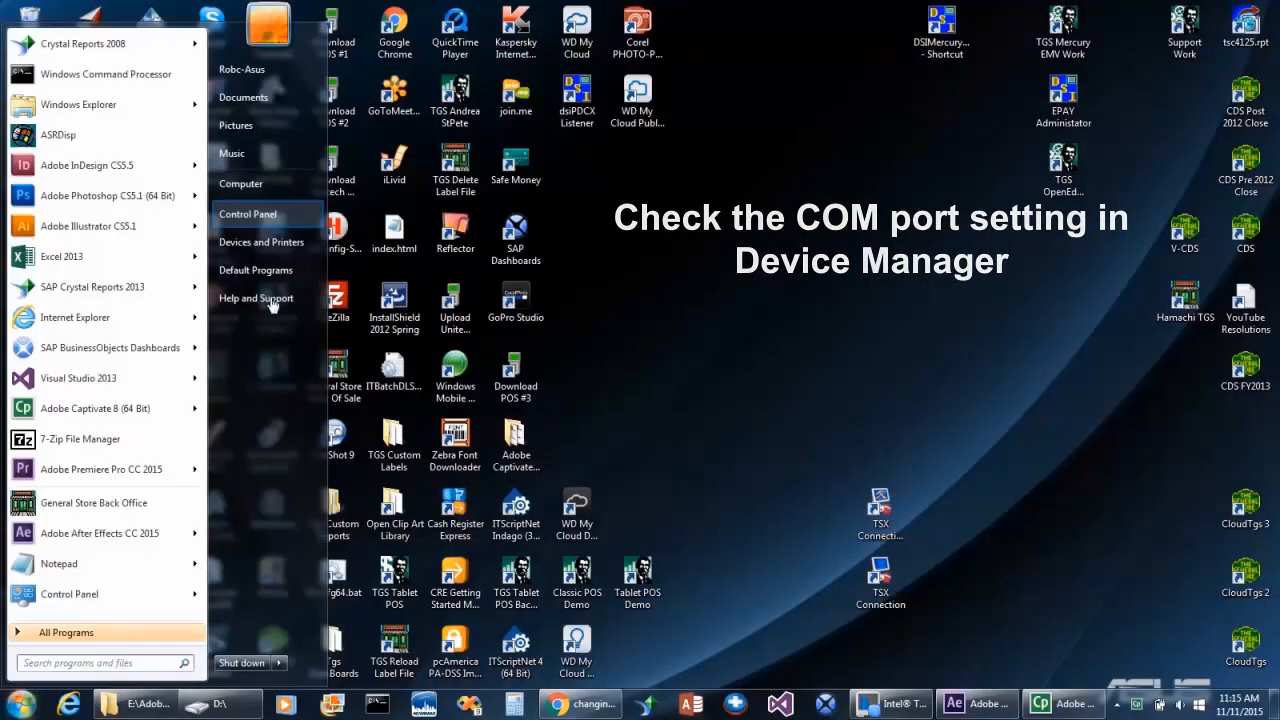
{"action": "left_click", "coordinate": [248, 212]}
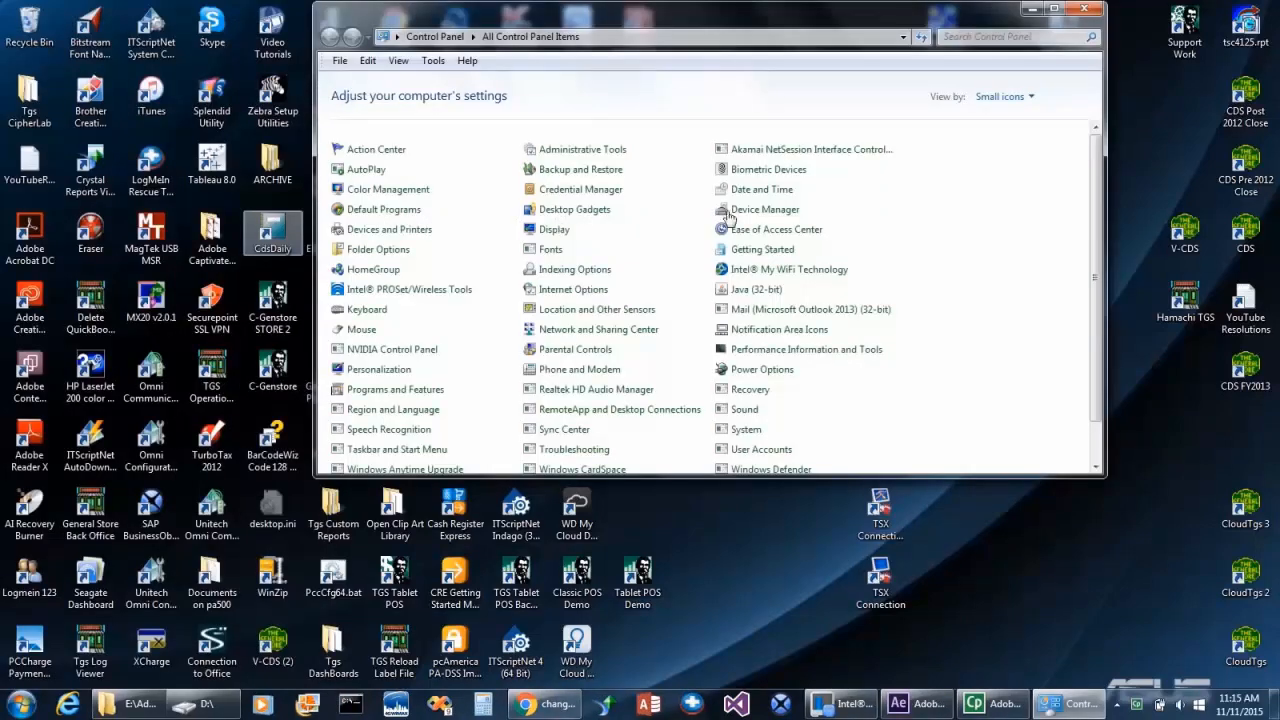
{"action": "left_click", "coordinate": [766, 210]}
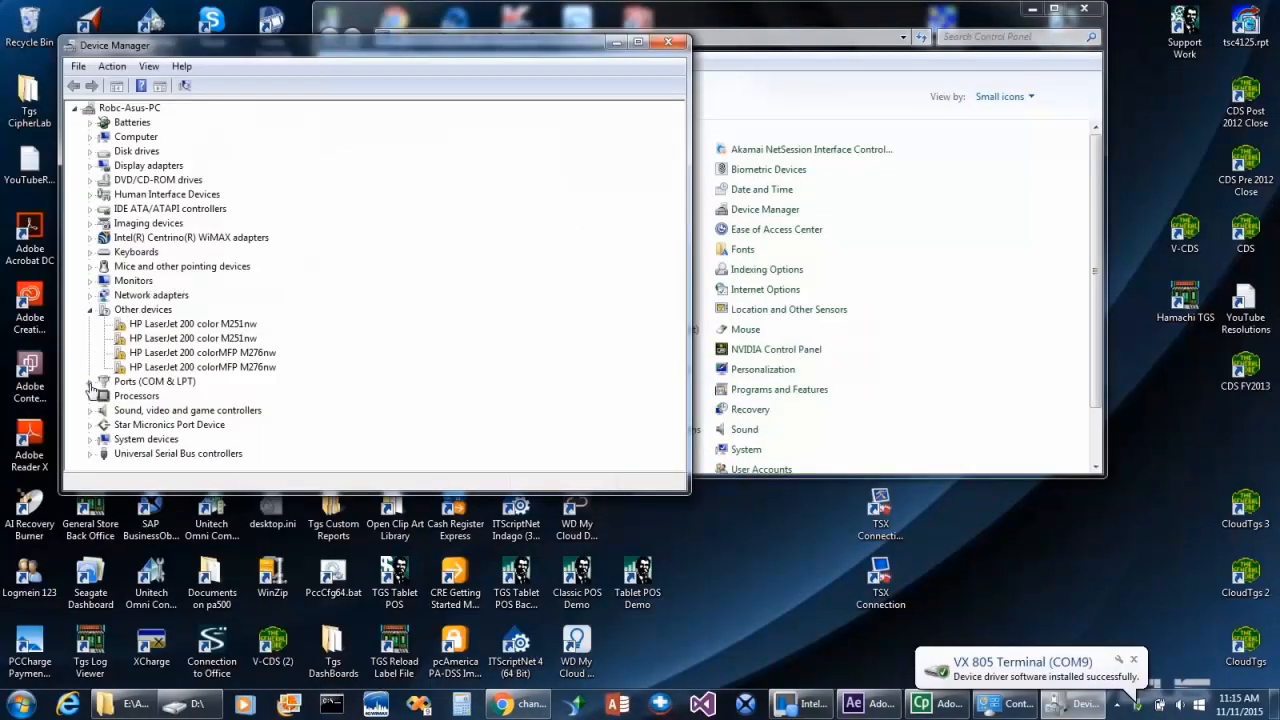
{"action": "left_click", "coordinate": [92, 380]}
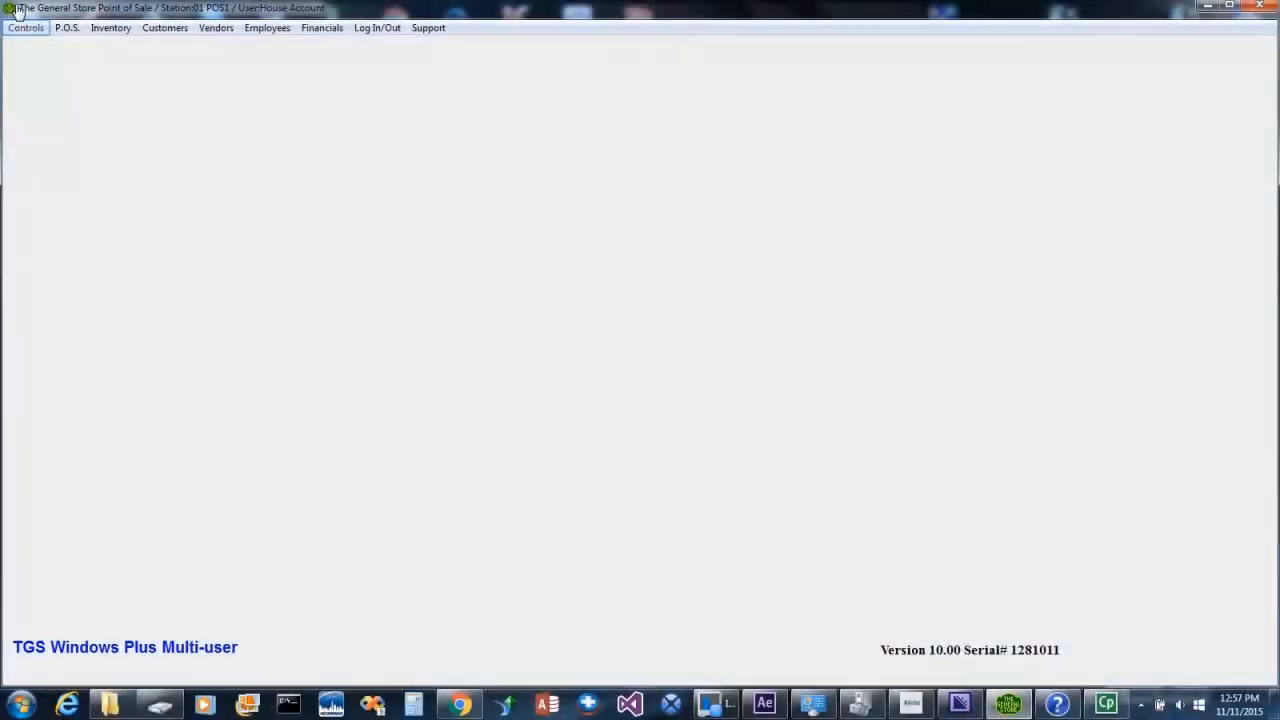
{"action": "left_click", "coordinate": [26, 28]}
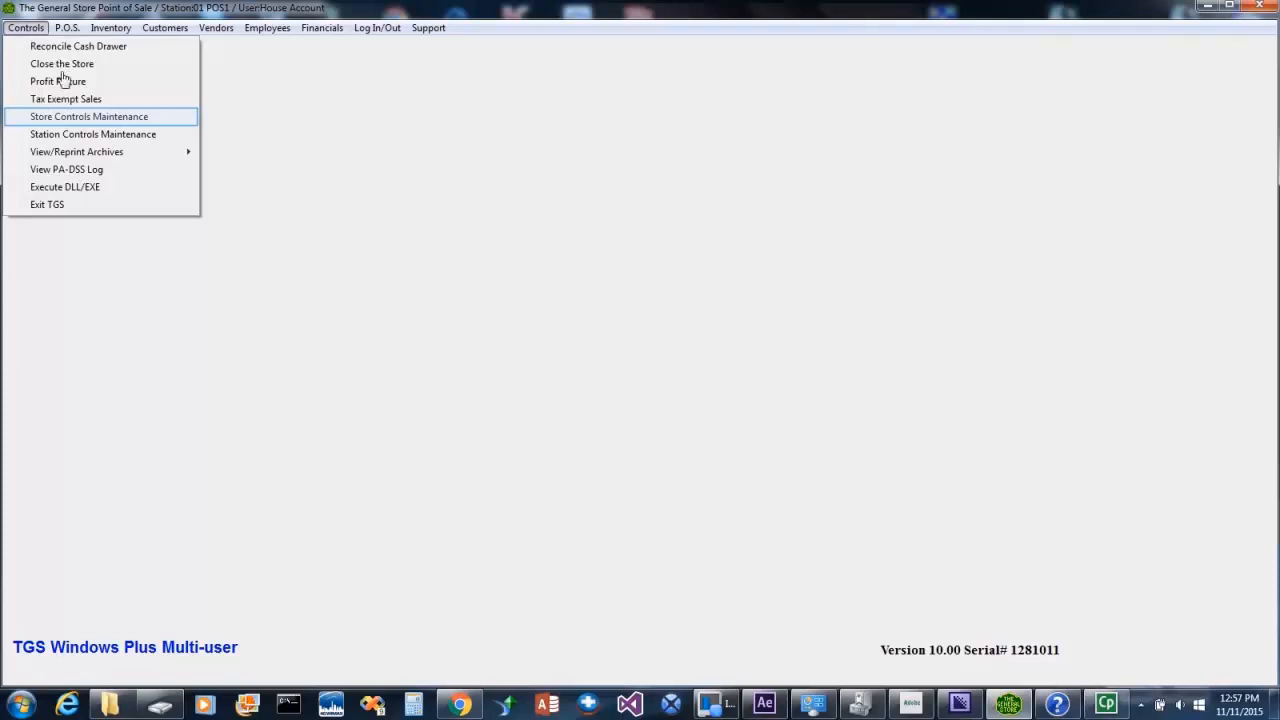
{"action": "left_click", "coordinate": [88, 116]}
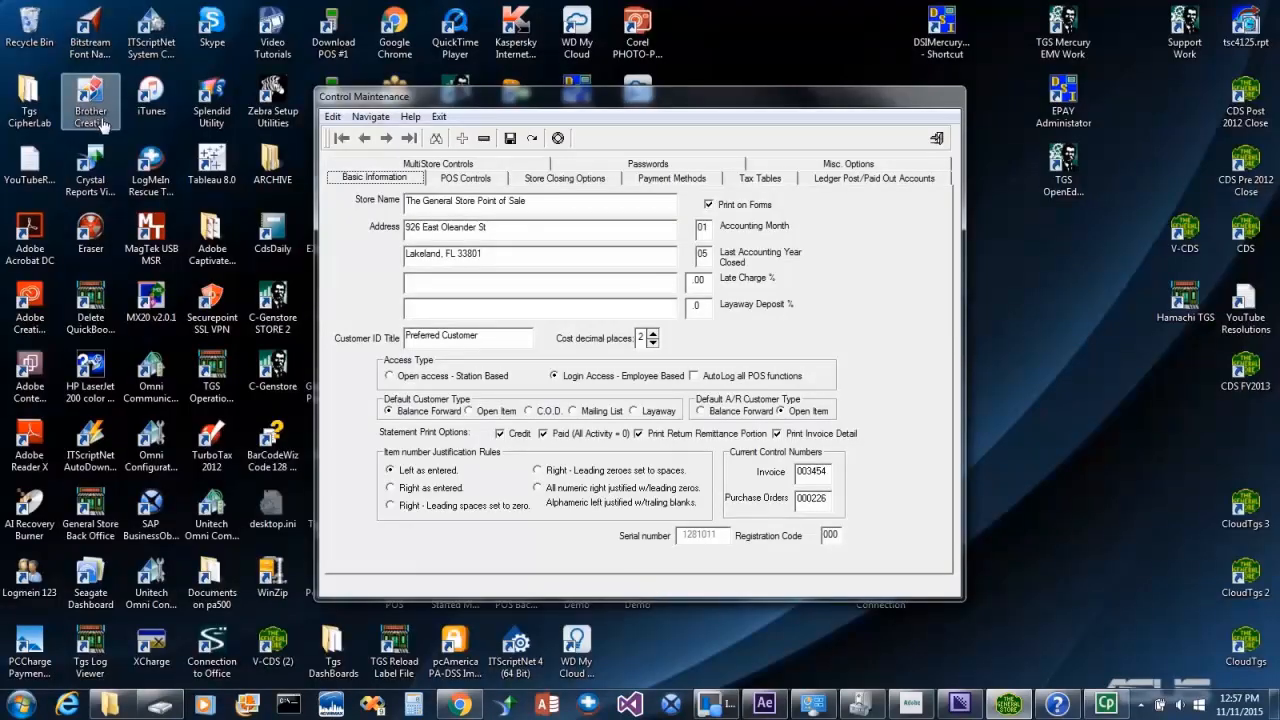
{"action": "left_click", "coordinate": [672, 178]}
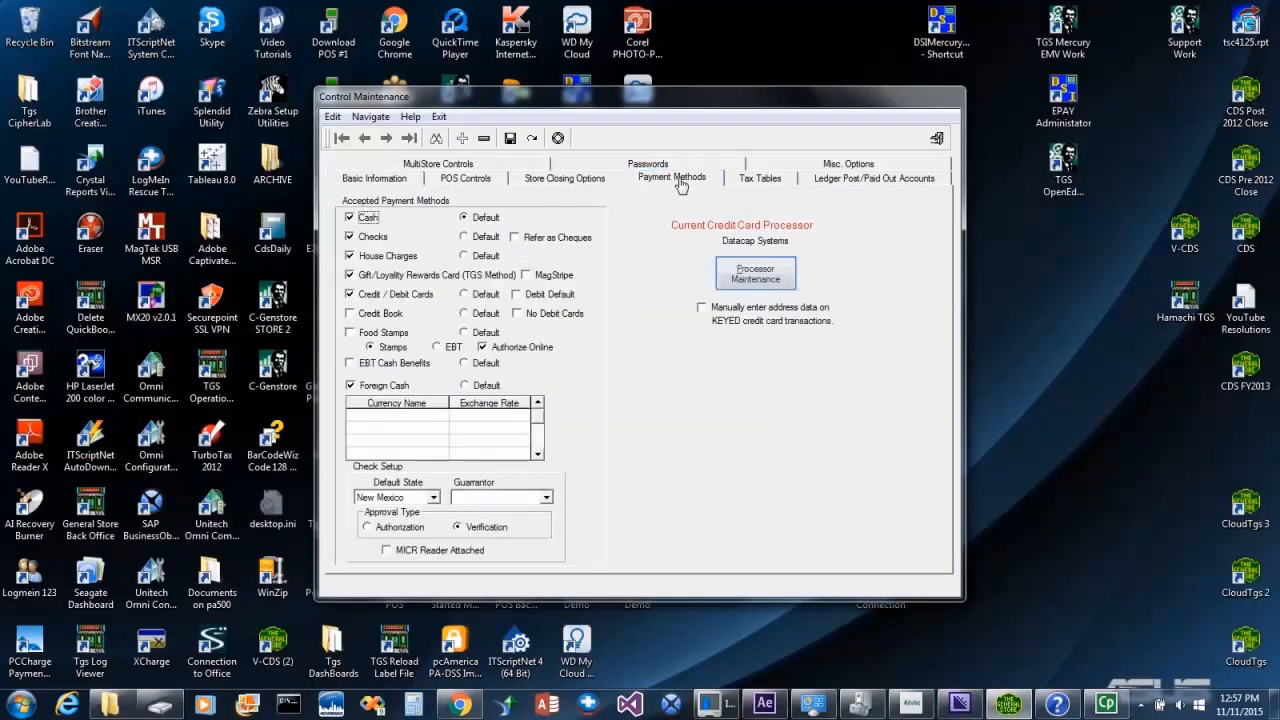
{"action": "left_click", "coordinate": [756, 272]}
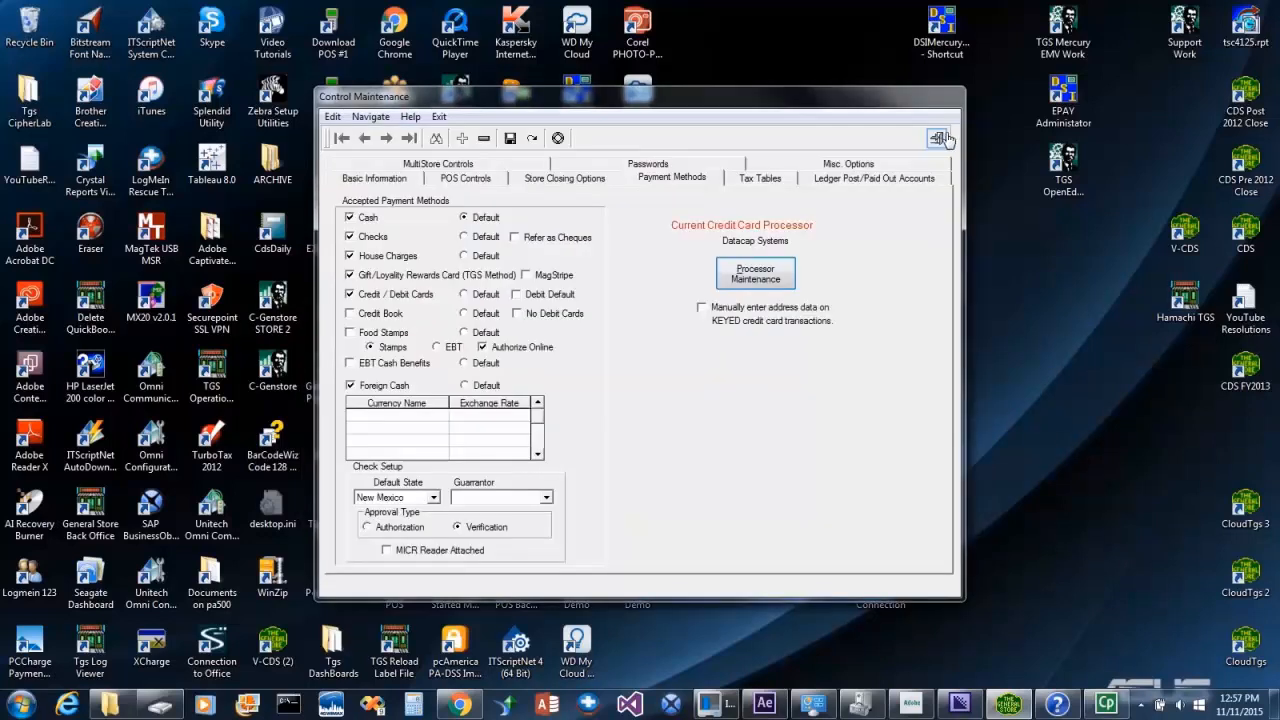
{"action": "left_click", "coordinate": [940, 138]}
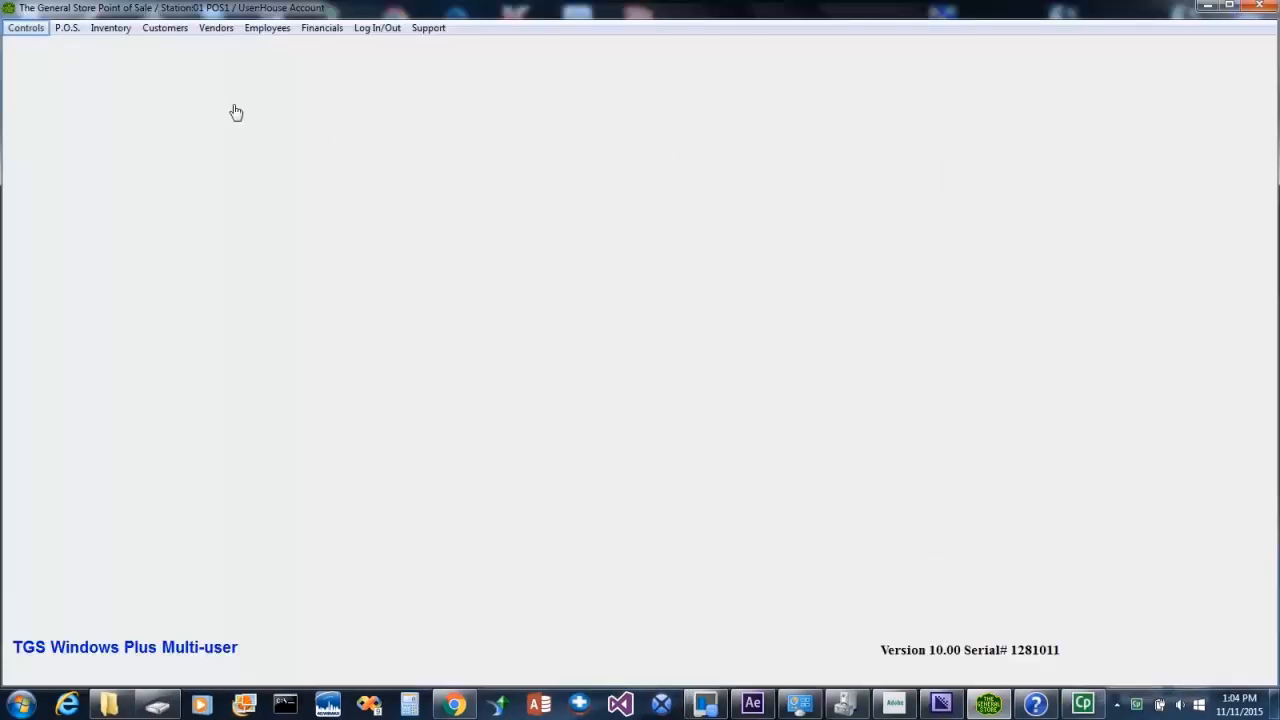
Step: Reach Station Controls Maintenance, Station Credit Card Extras, and list the supported card devices via Device Maintenance
{"action": "left_click", "coordinate": [26, 28]}
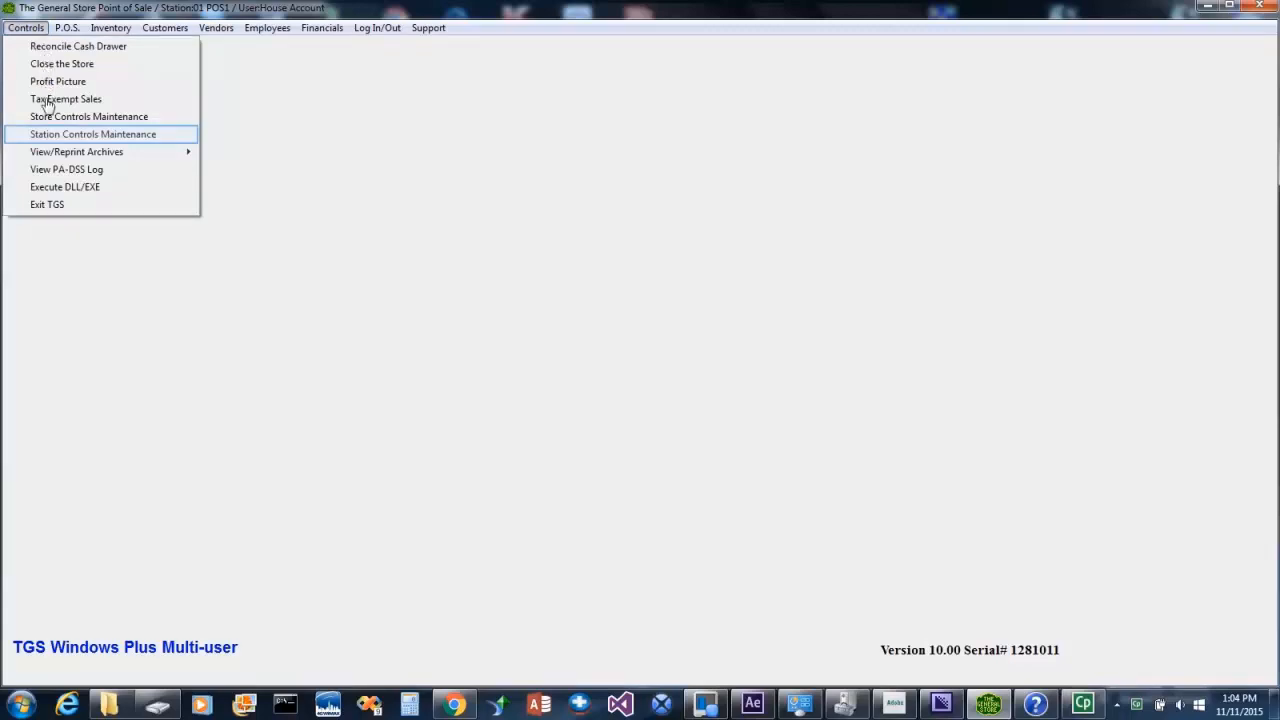
{"action": "left_click", "coordinate": [92, 132]}
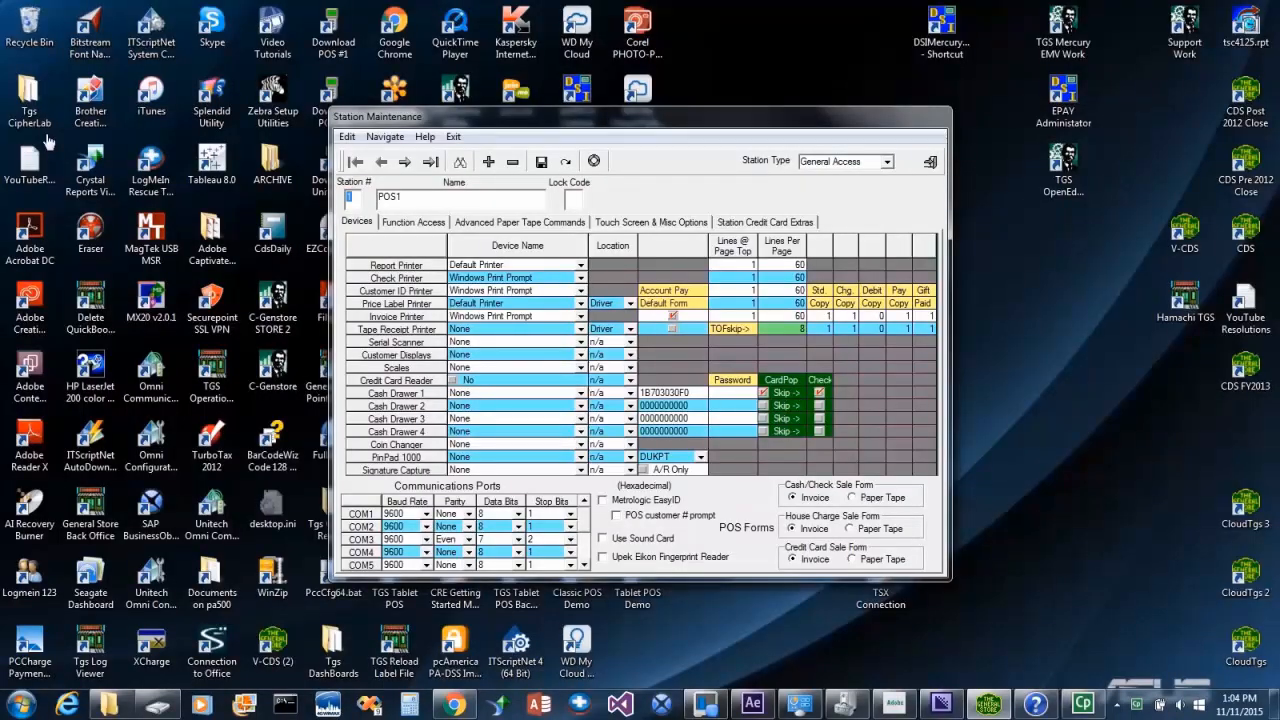
{"action": "left_click", "coordinate": [764, 222]}
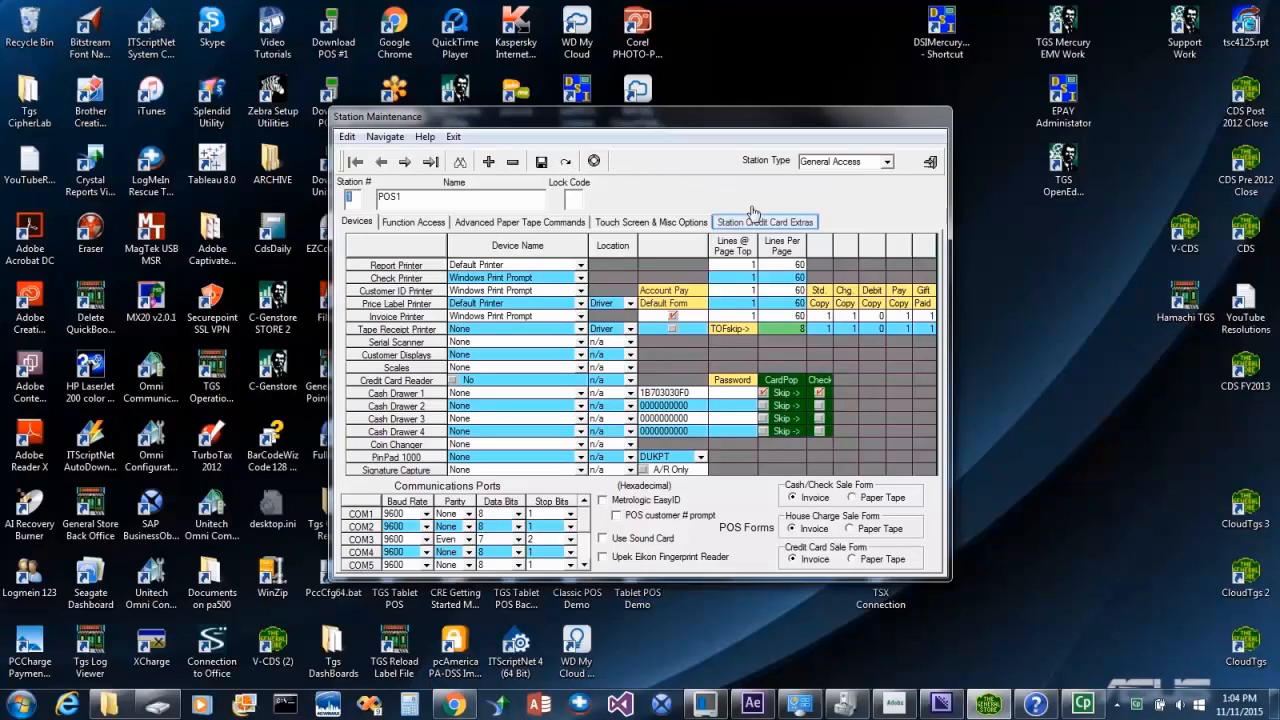
{"action": "left_click", "coordinate": [764, 220]}
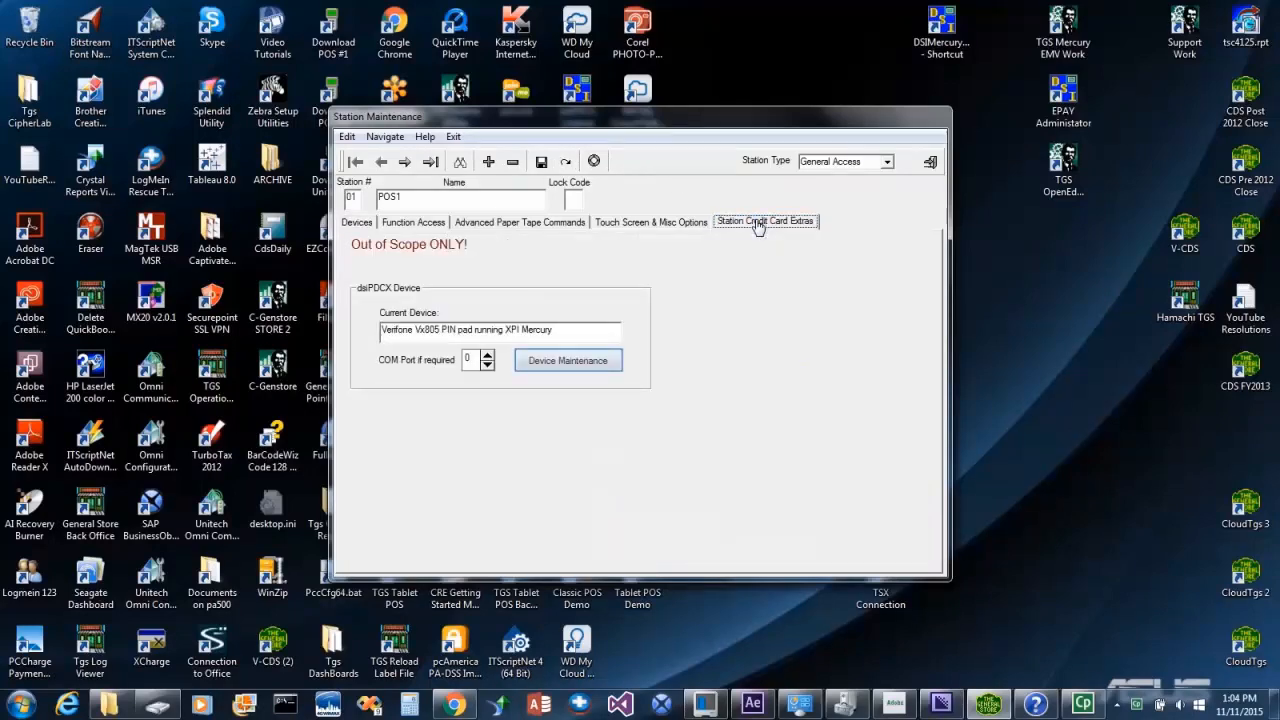
{"action": "left_click", "coordinate": [568, 360]}
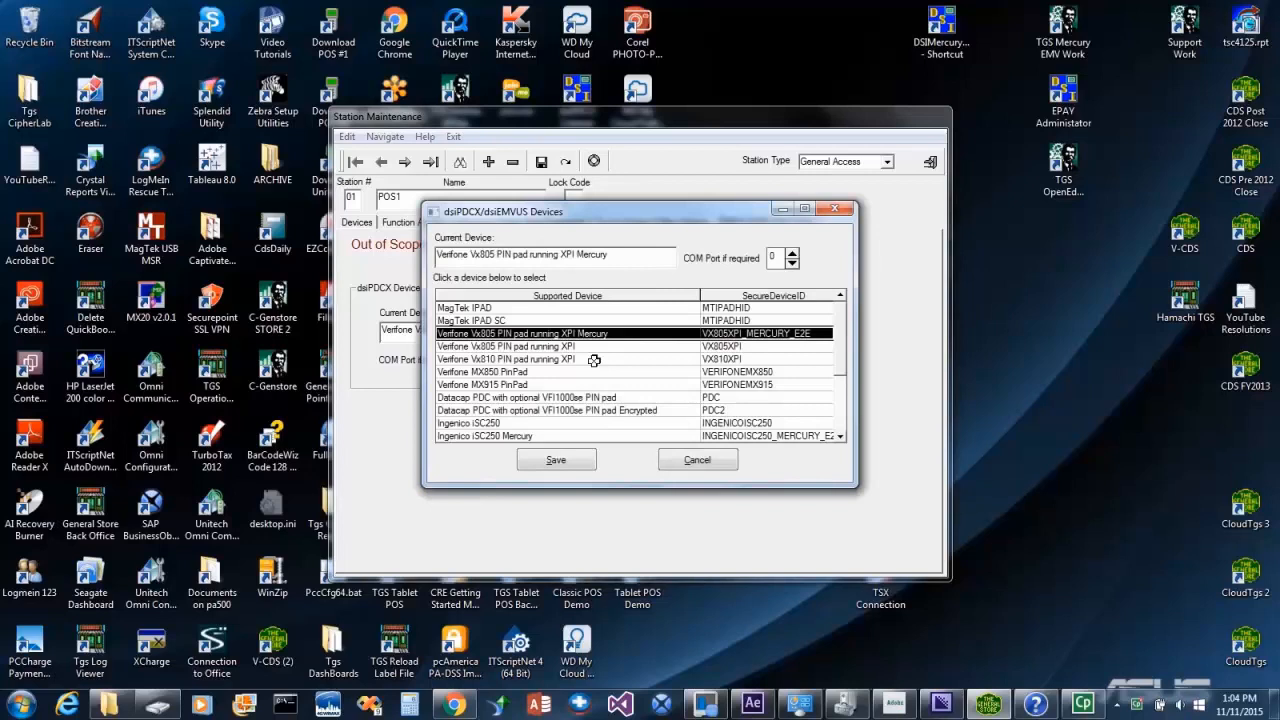
Step: Choose 'Verifone Vx805 PIN pad running XPI Mercury' as the station's card device
{"action": "left_click", "coordinate": [504, 346]}
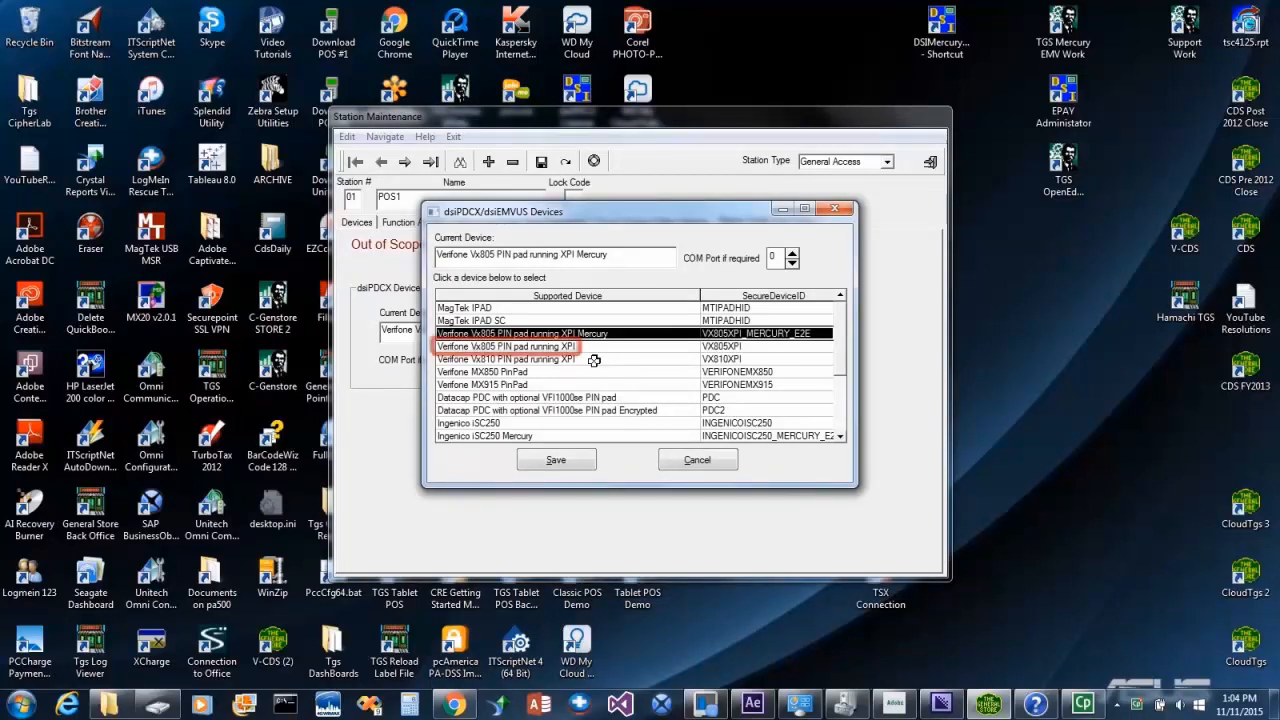
{"action": "left_click", "coordinate": [504, 346]}
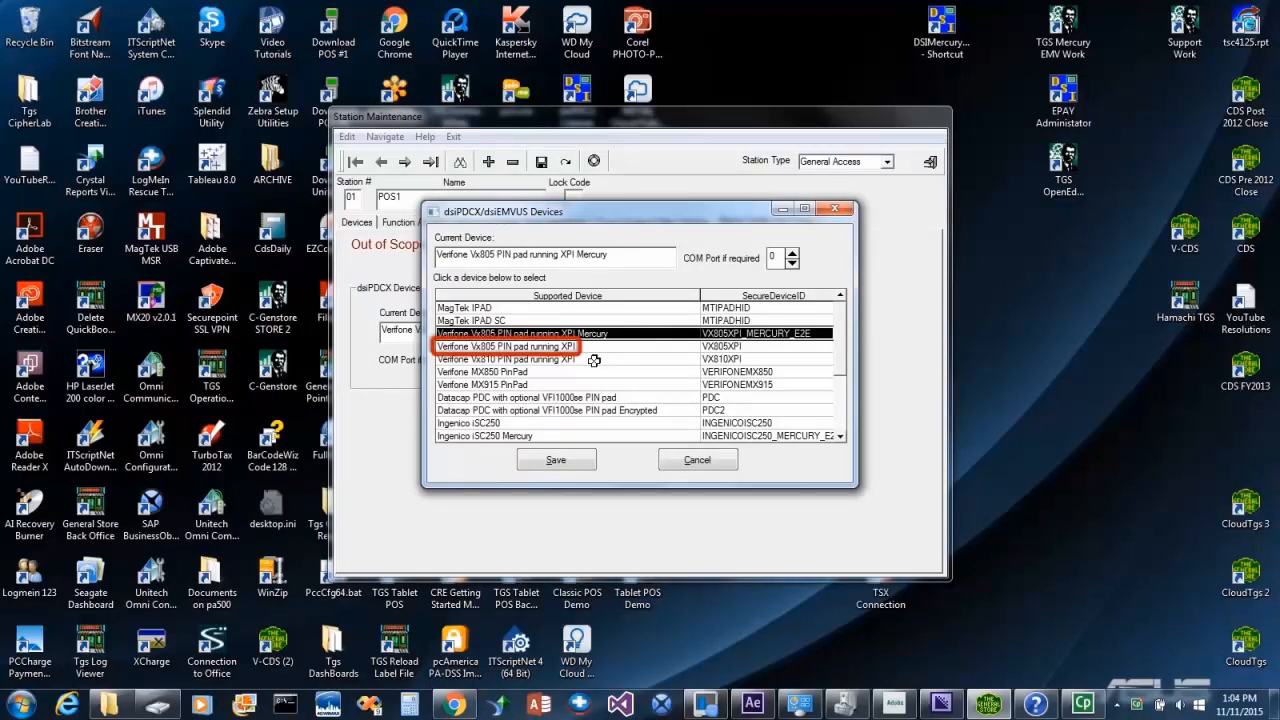
{"action": "left_click", "coordinate": [520, 332]}
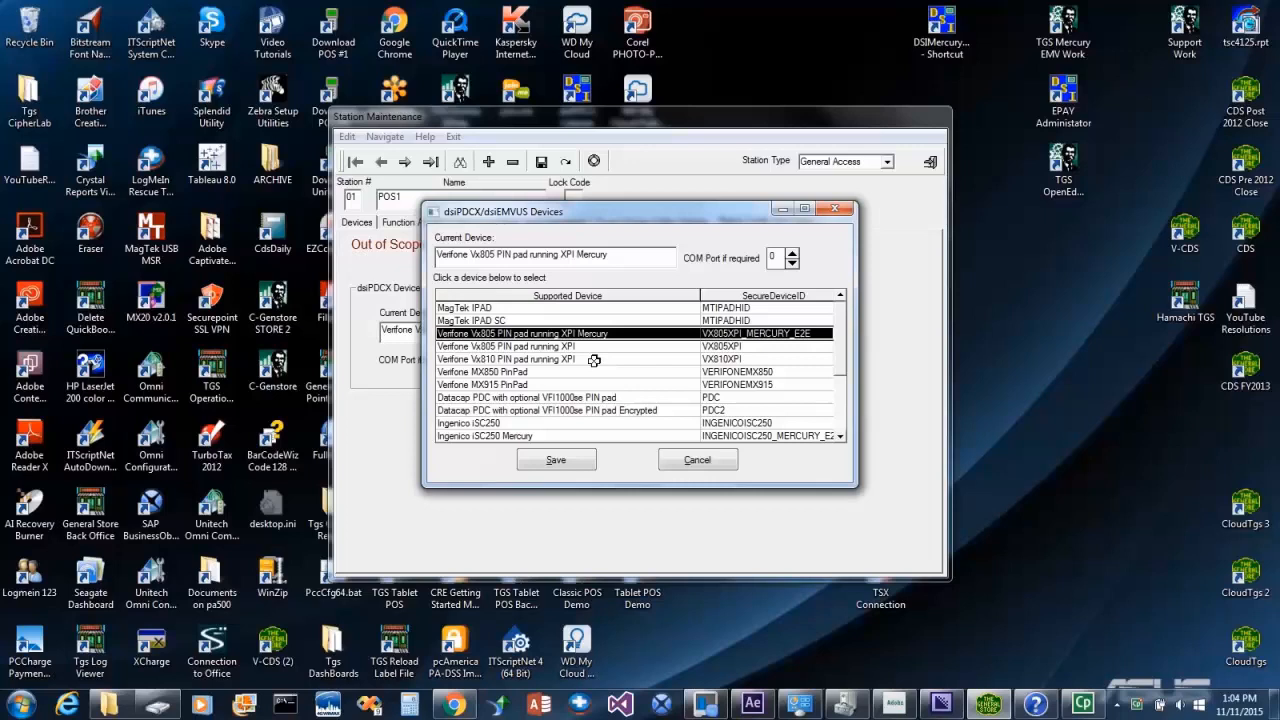
{"action": "mouse_move", "coordinate": [596, 368]}
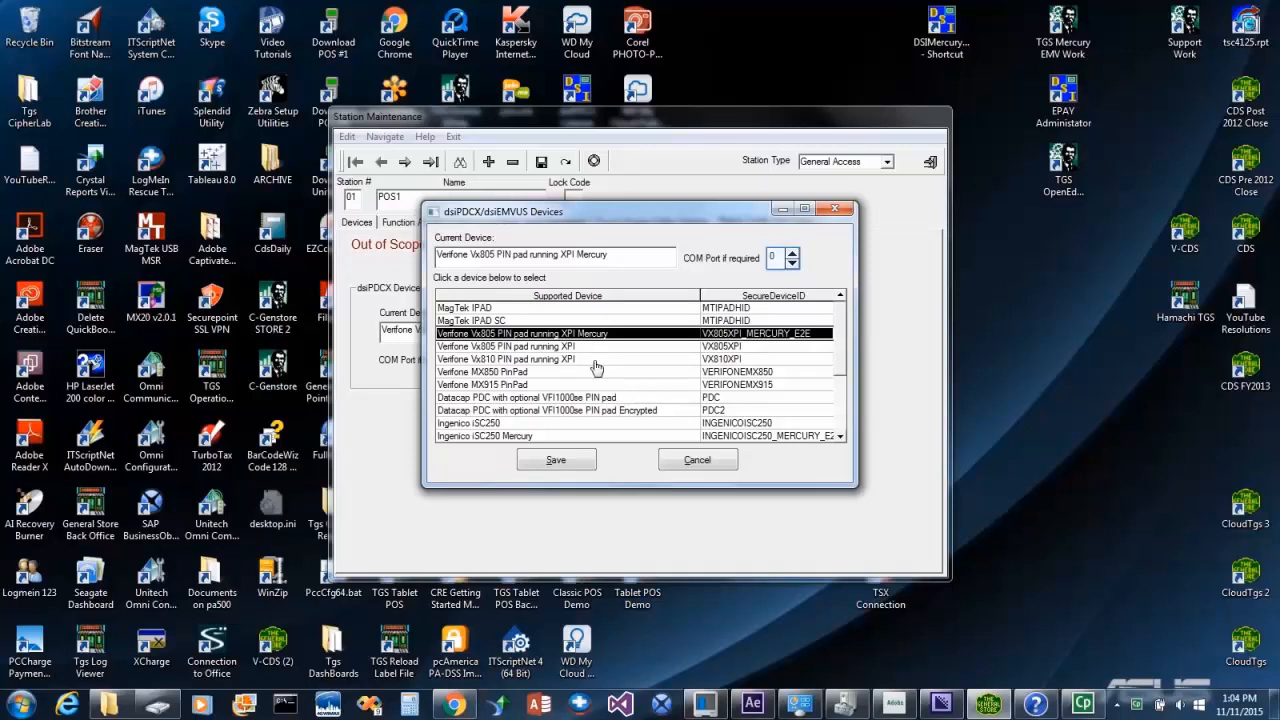
Step: Set the COM port number to 9, save the device, and return to station POS1's Devices settings
{"action": "left_click", "coordinate": [792, 252]}
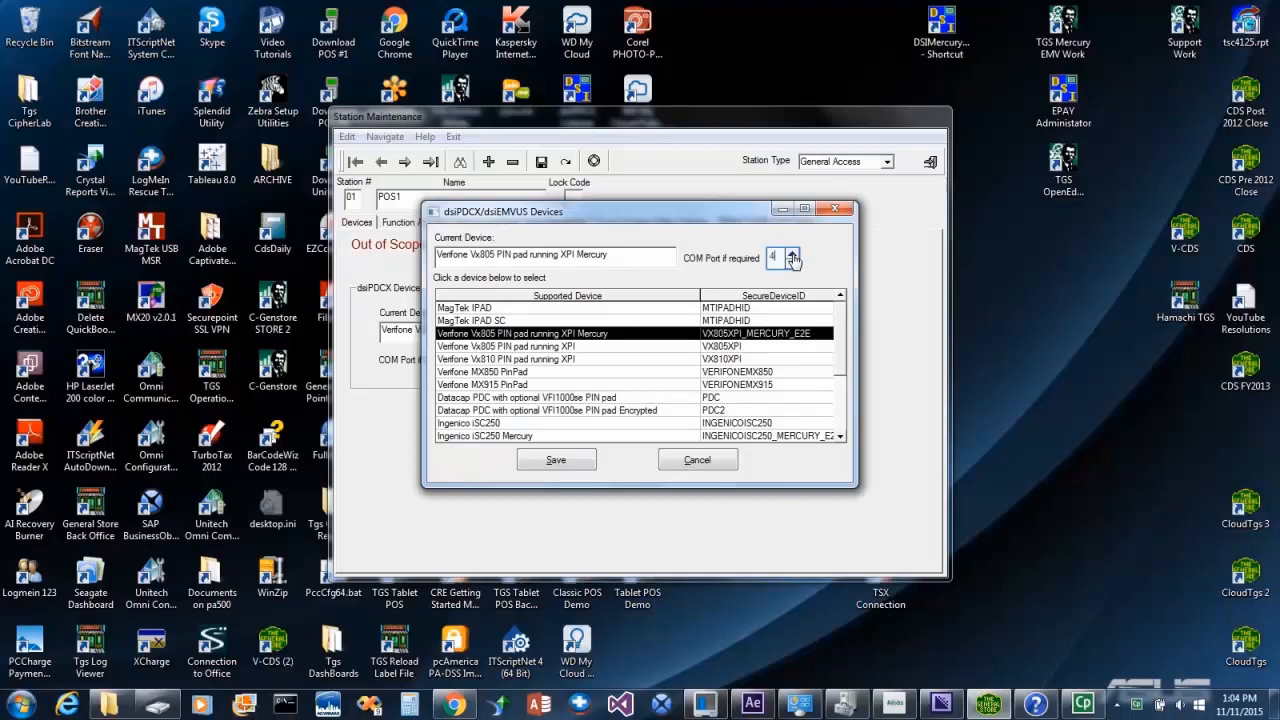
{"action": "left_click", "coordinate": [792, 252]}
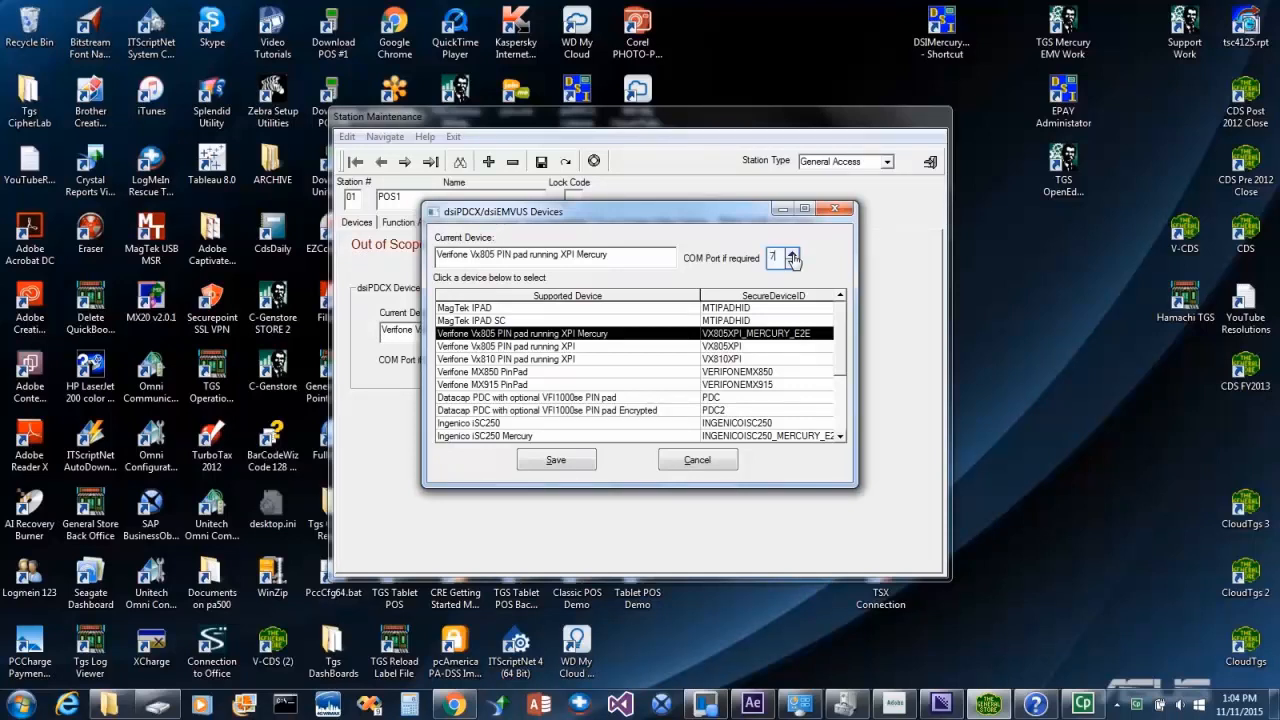
{"action": "left_click", "coordinate": [792, 252]}
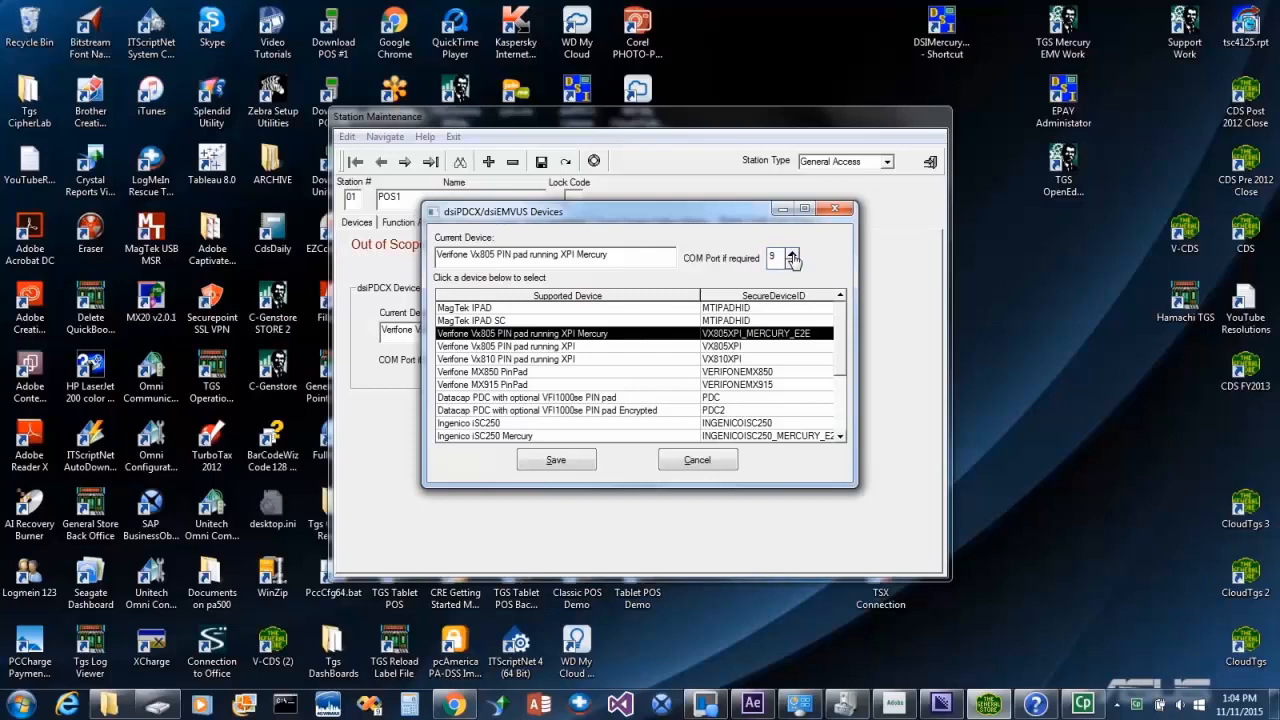
{"action": "left_click", "coordinate": [556, 458]}
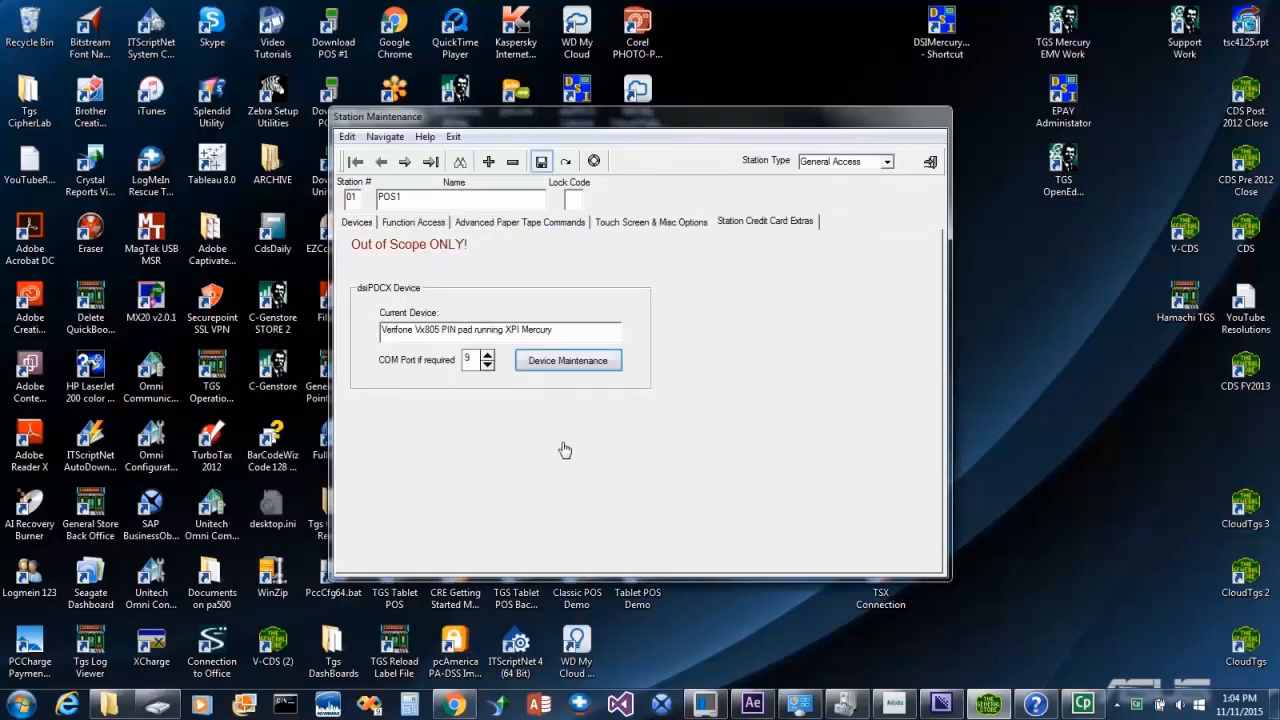
{"action": "left_click", "coordinate": [356, 220]}
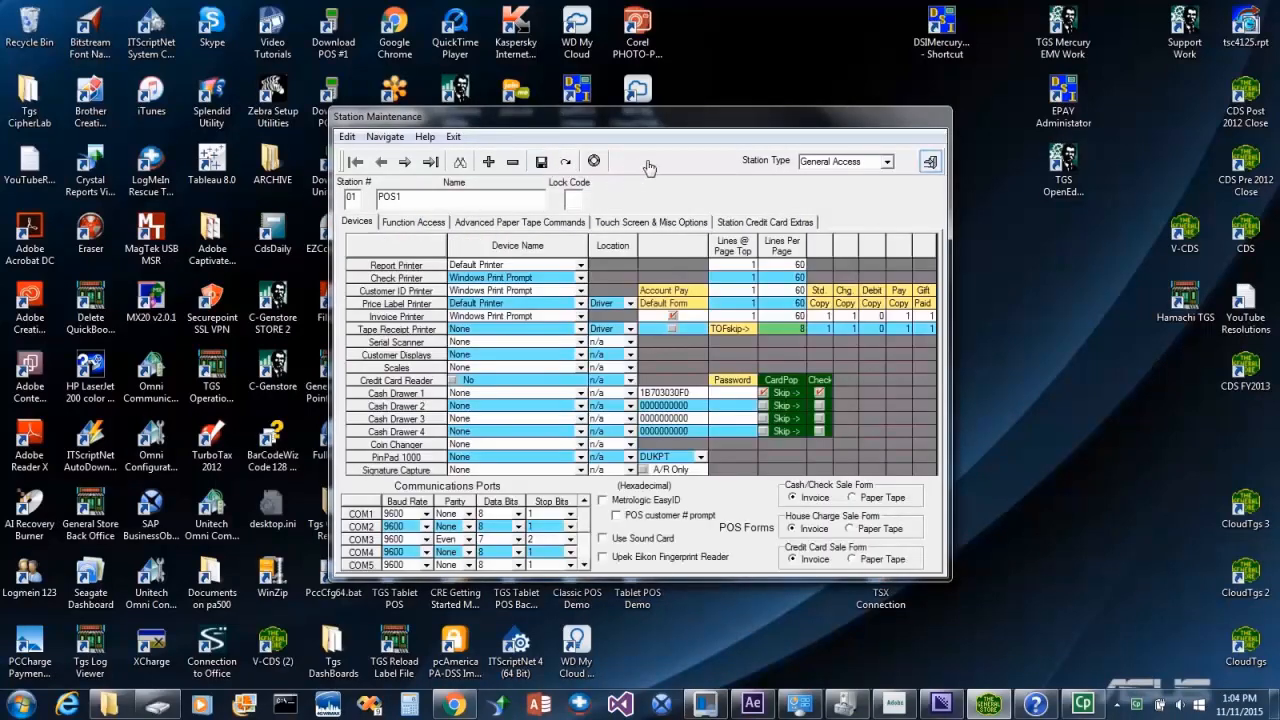